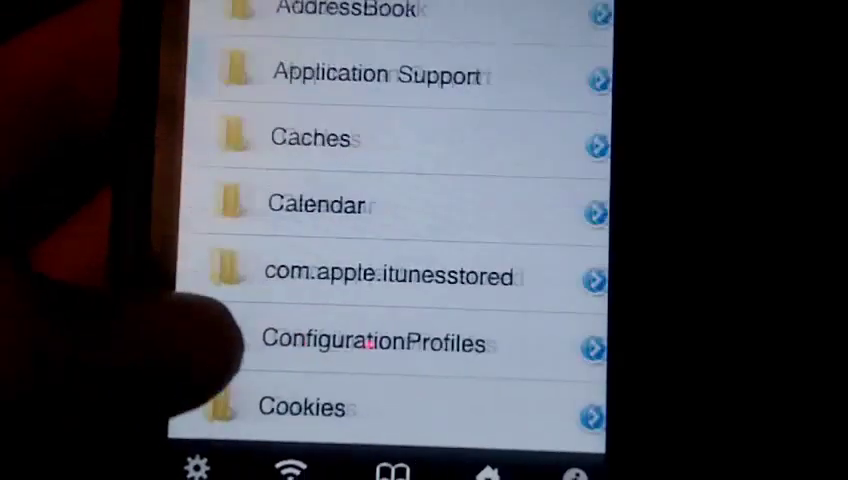
scroll("down", 3)
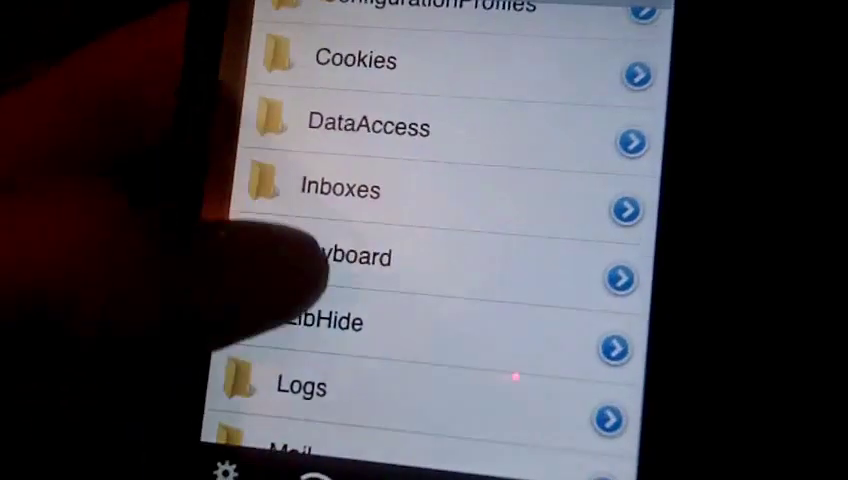